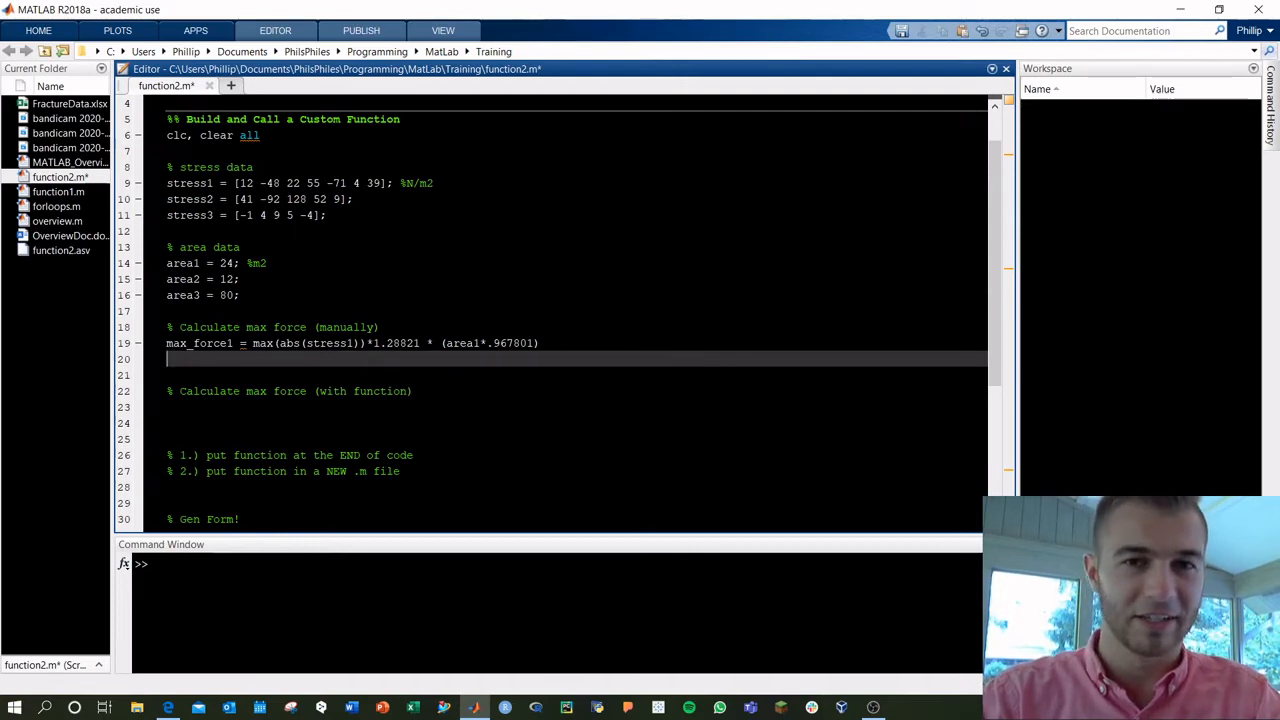
# At the end of function2.m, write a commented calc_max_force(stress,area) function returning max_force.
pyautogui.scroll(-3)
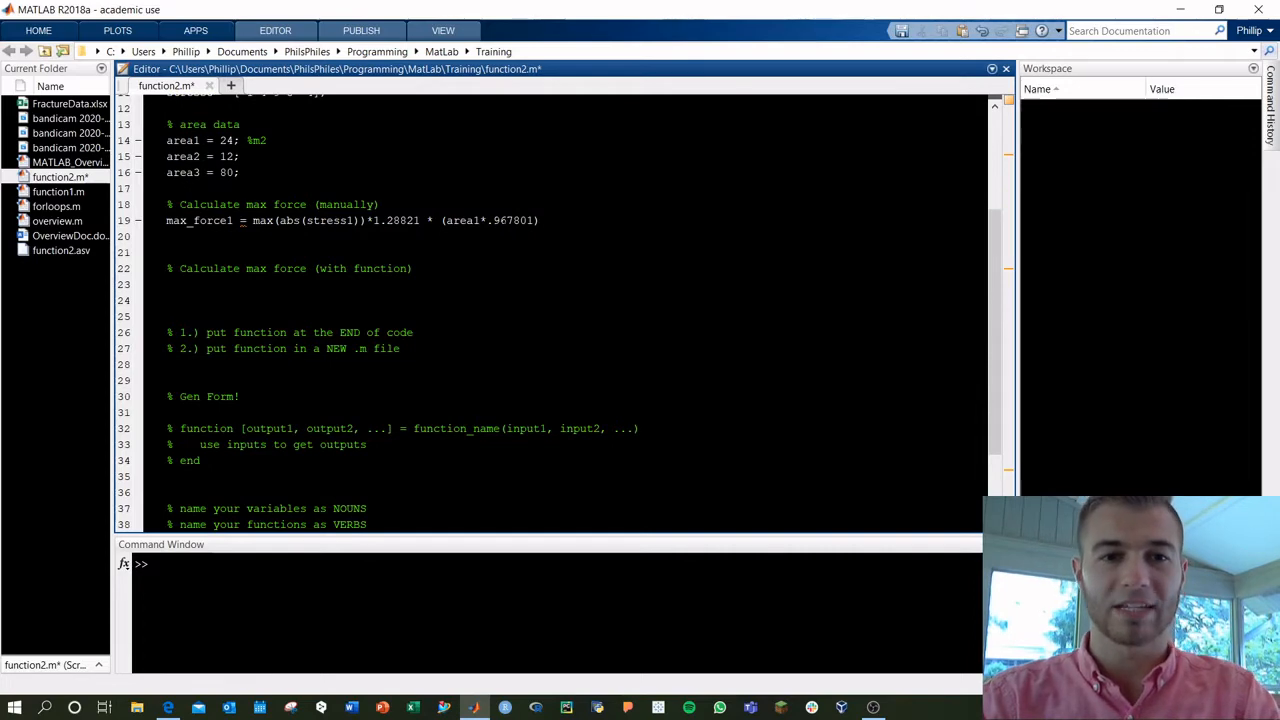
pyautogui.moveTo(167, 220); pyautogui.dragTo(538, 220)
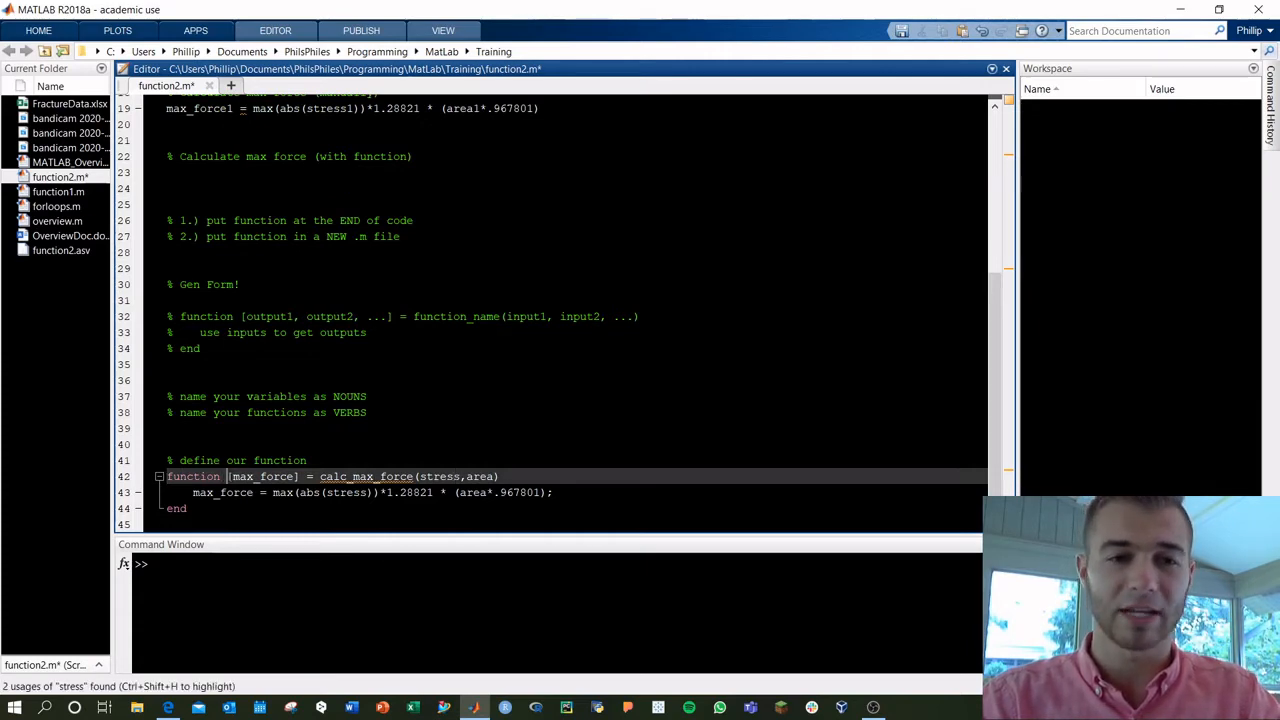
pyautogui.doubleClick(263, 476)
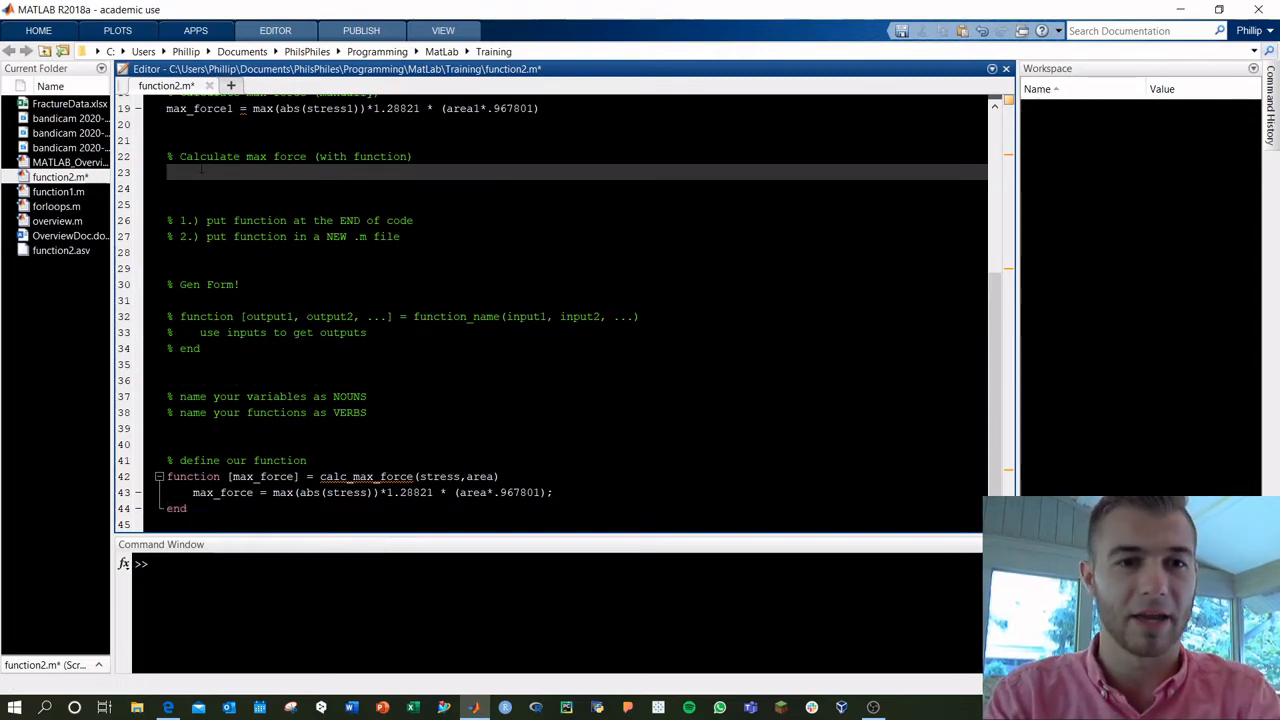
# Add max_force = calc_max_force(stress2,area2) on line 23 and run, giving 1.9150e+03.
pyautogui.write('max_fr')
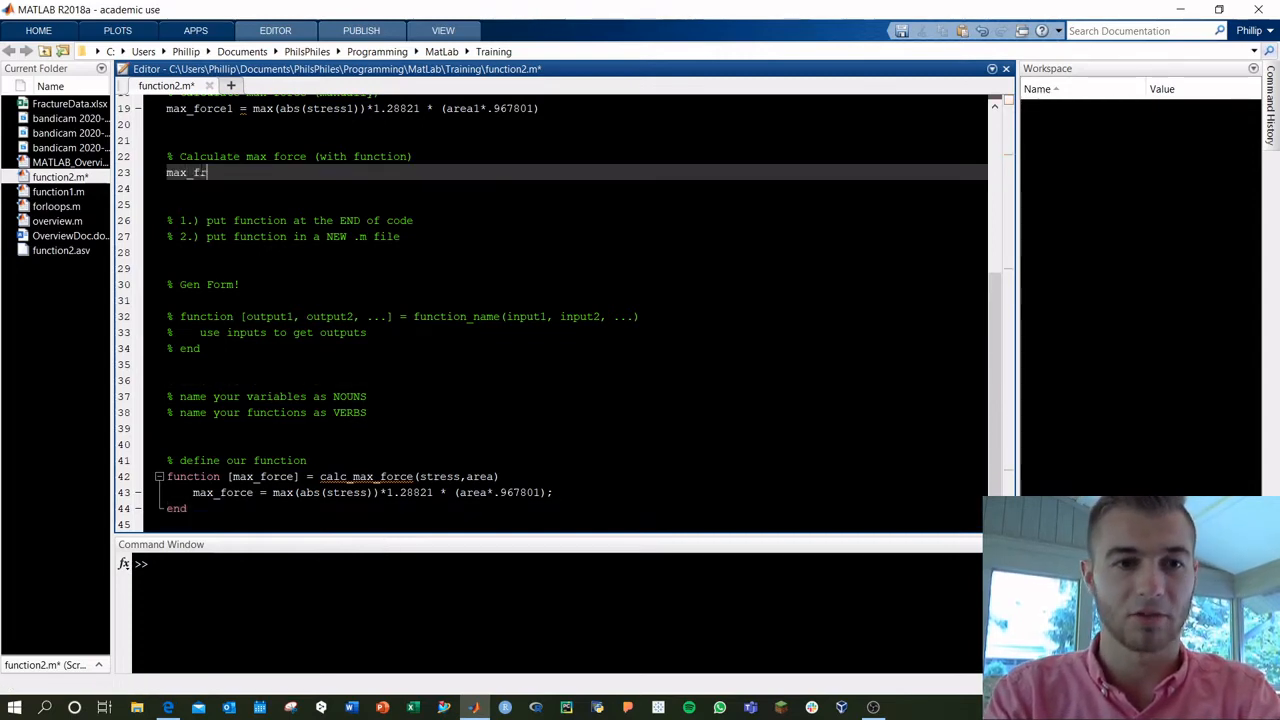
pyautogui.write('orce =')
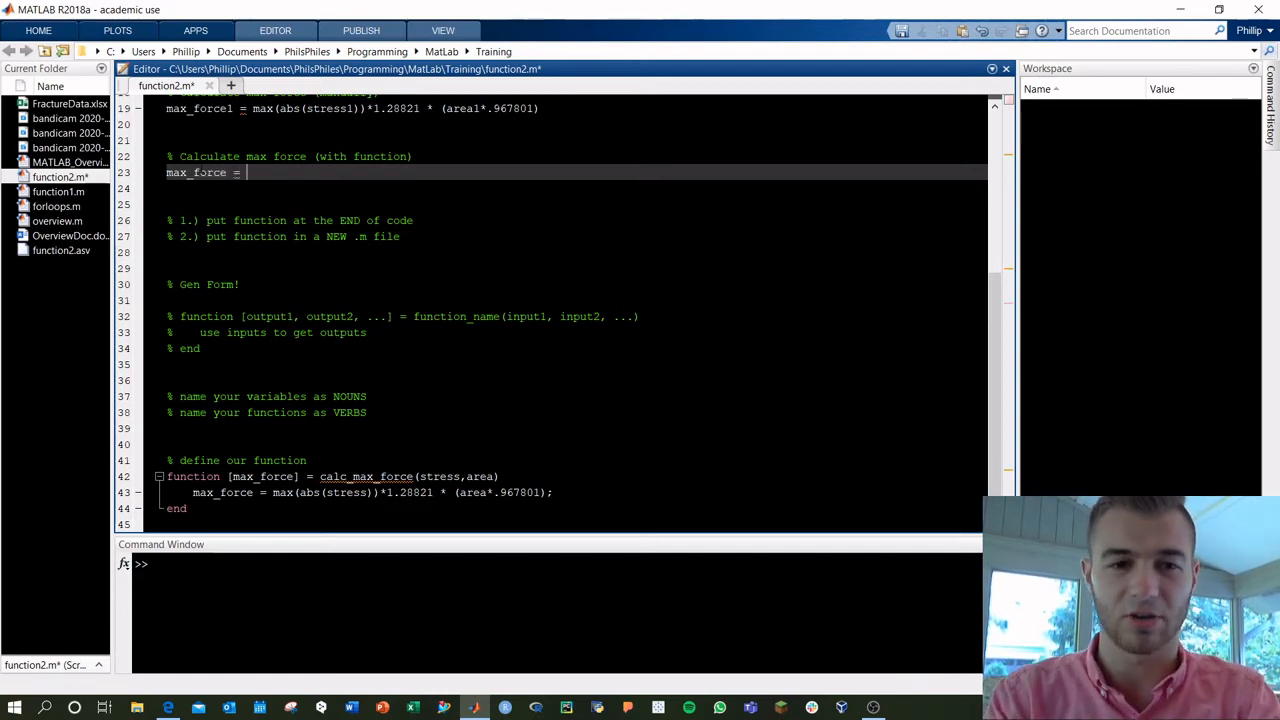
pyautogui.write('calc_max_force(stress')
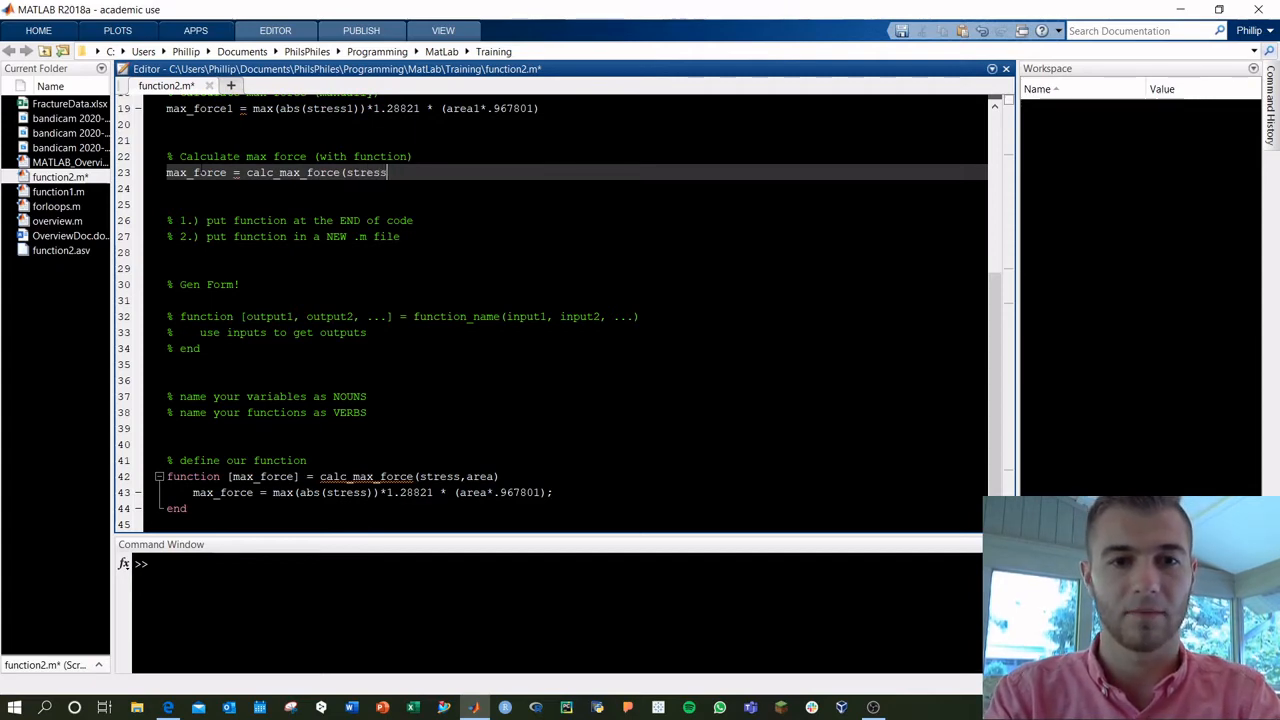
pyautogui.write('1,area1)')
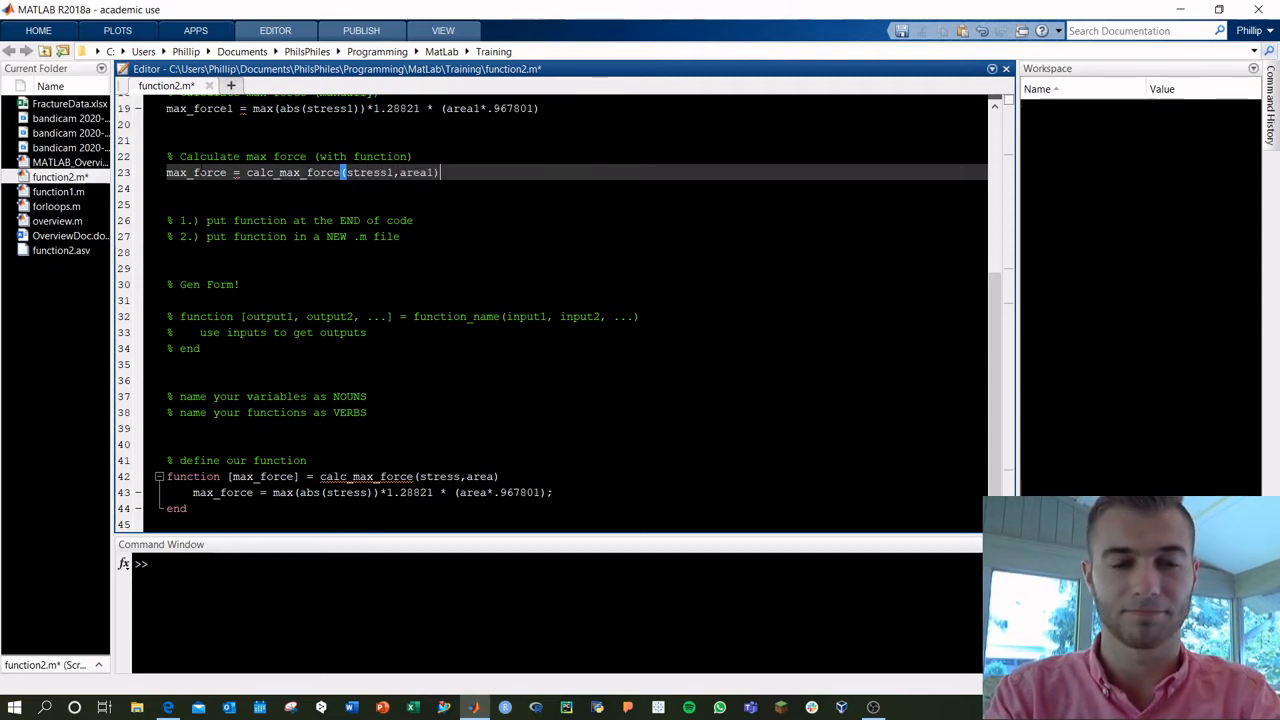
pyautogui.press('F5')
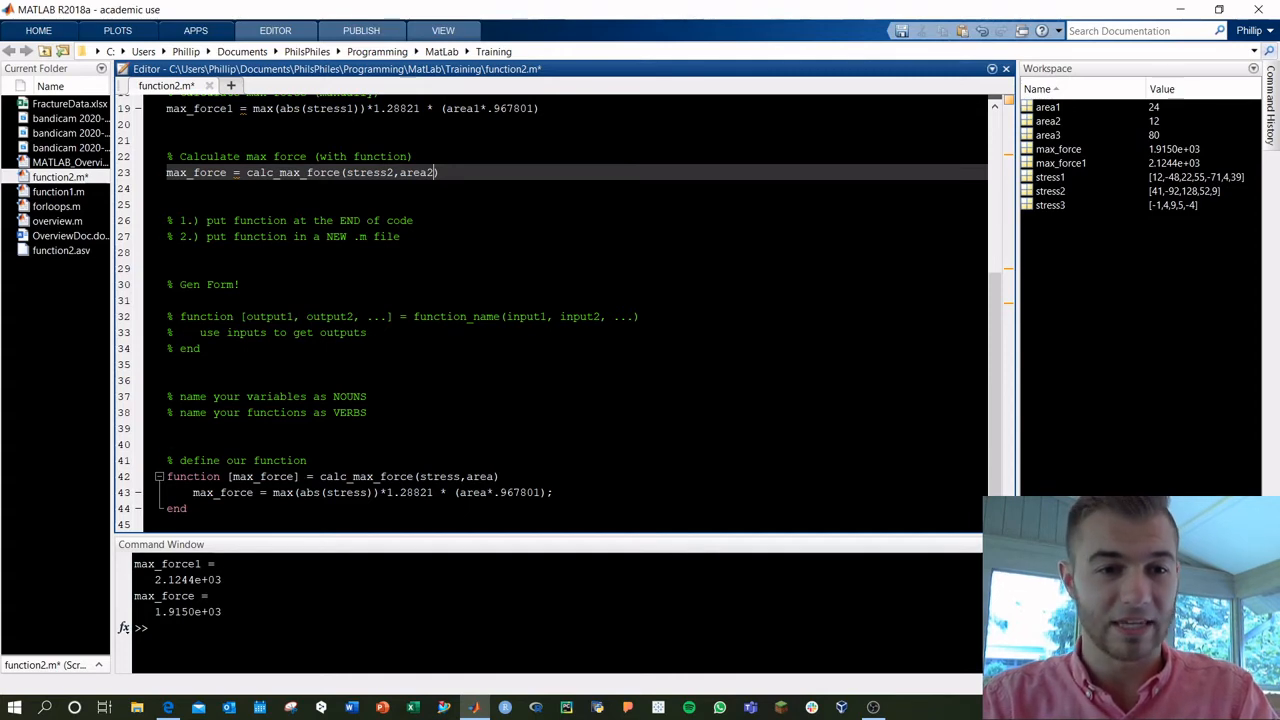
# Paste calc_max_force into a new script, commented 'Calculating max force using stress and area', and save.
pyautogui.moveTo(167, 444); pyautogui.dragTo(186, 508)
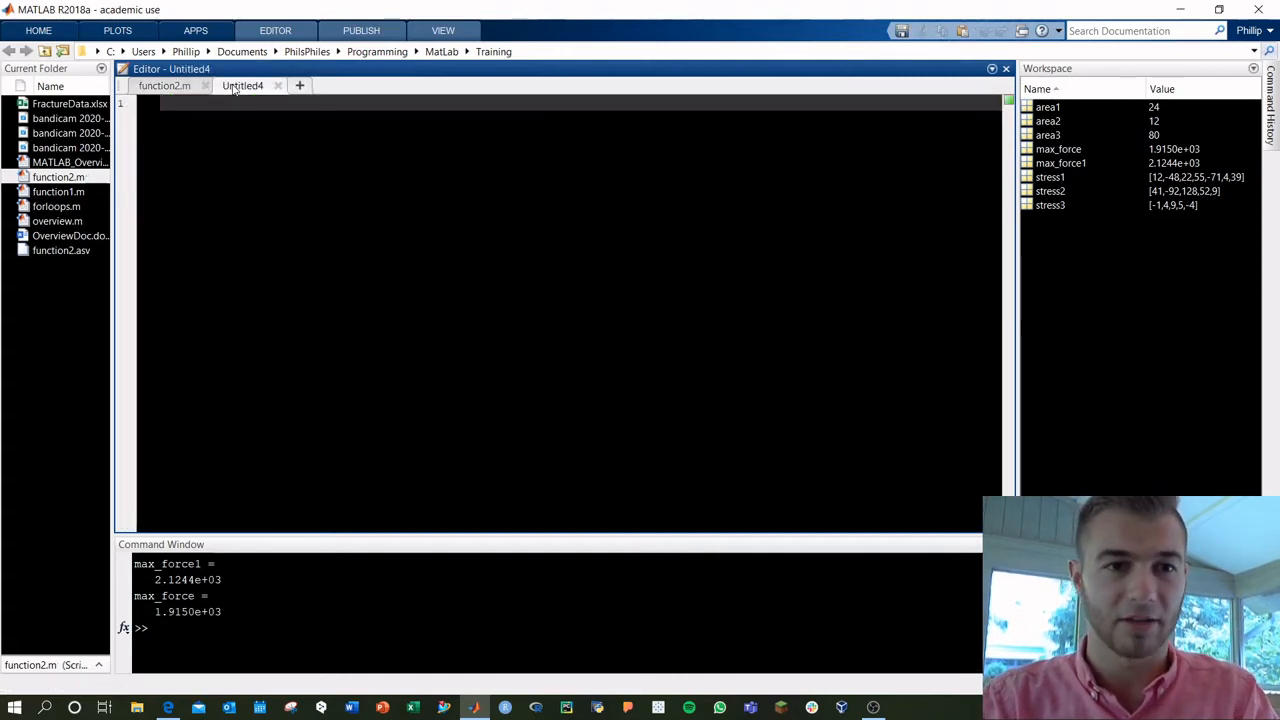
pyautogui.write('% define our function')
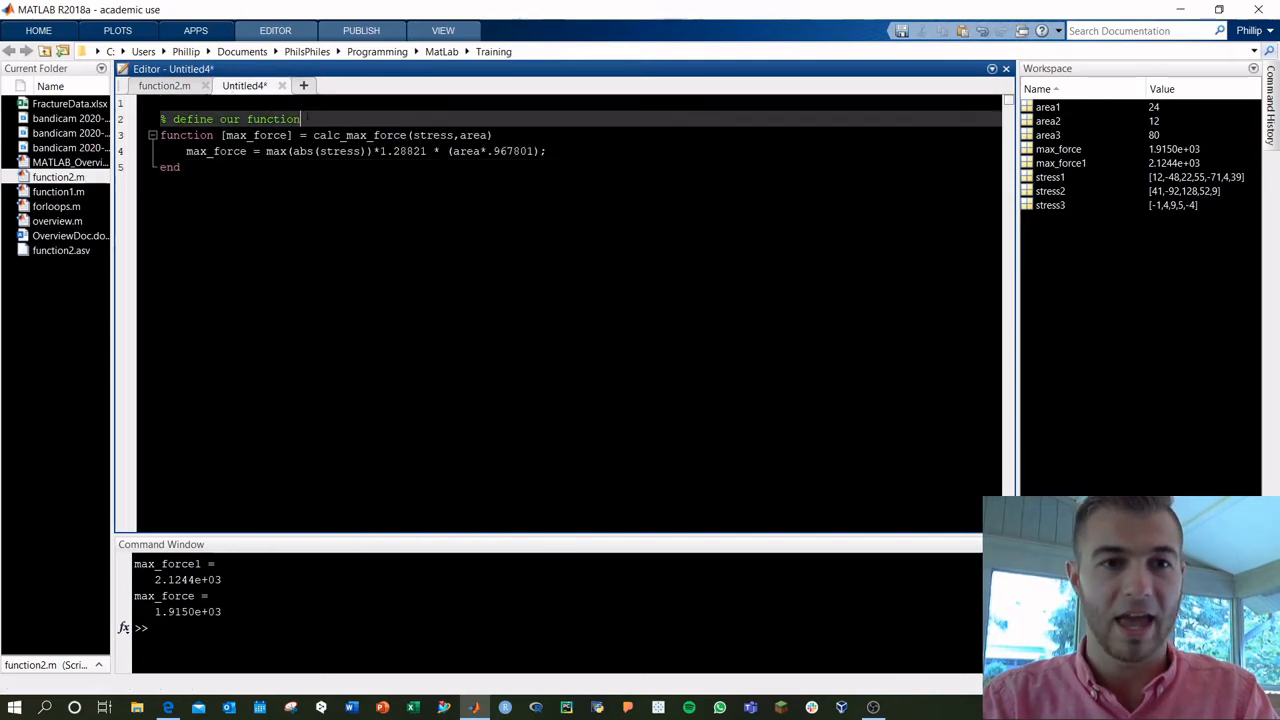
pyautogui.moveTo(172, 119); pyautogui.dragTo(298, 119)
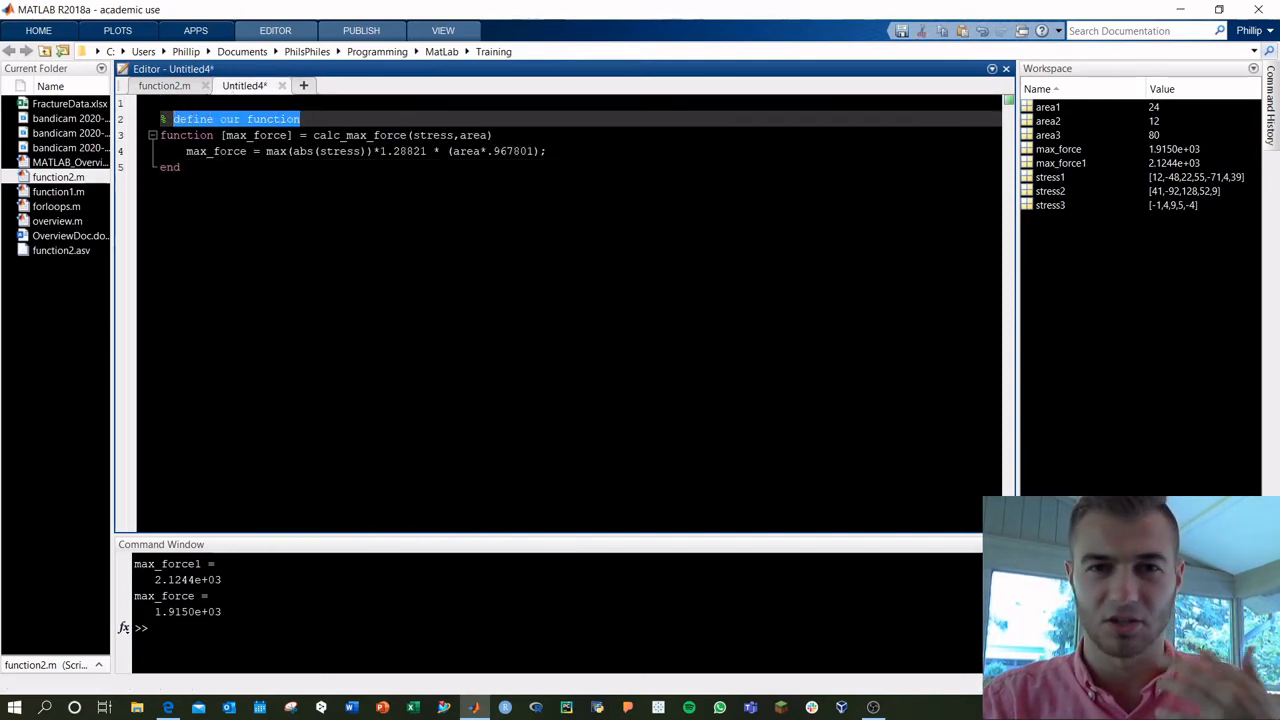
pyautogui.write('c')
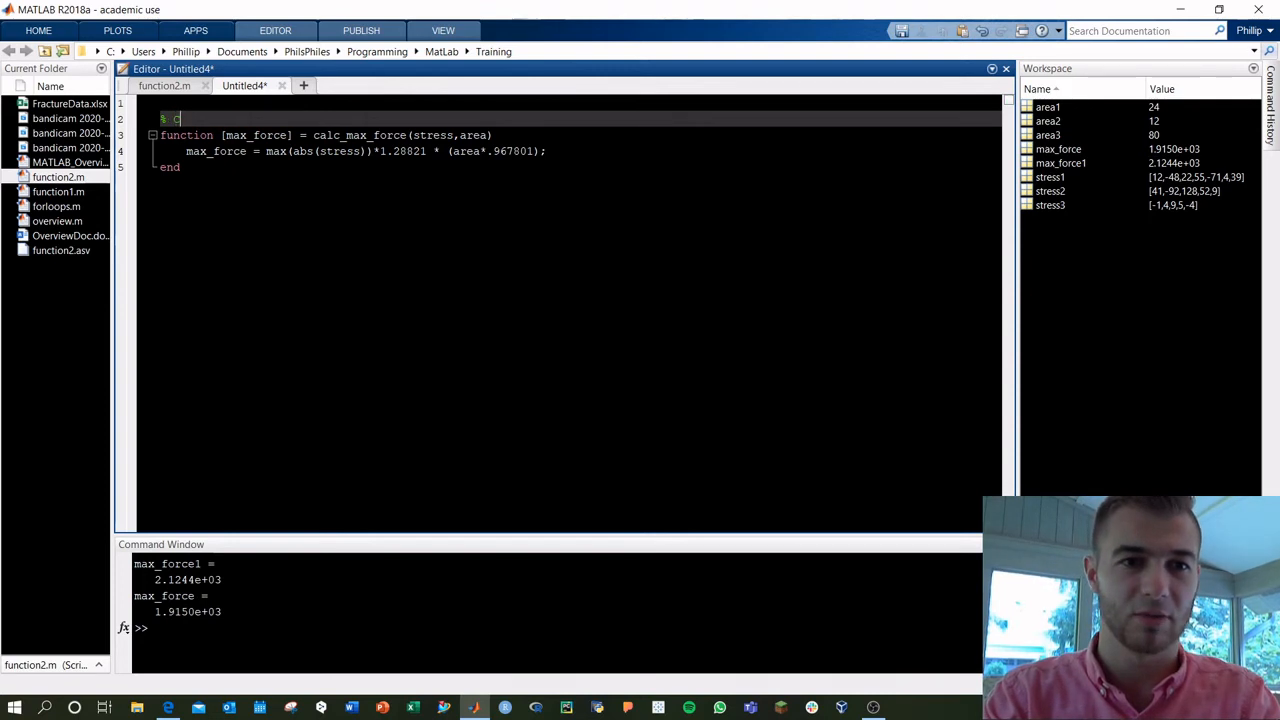
pyautogui.write('Calculating max')
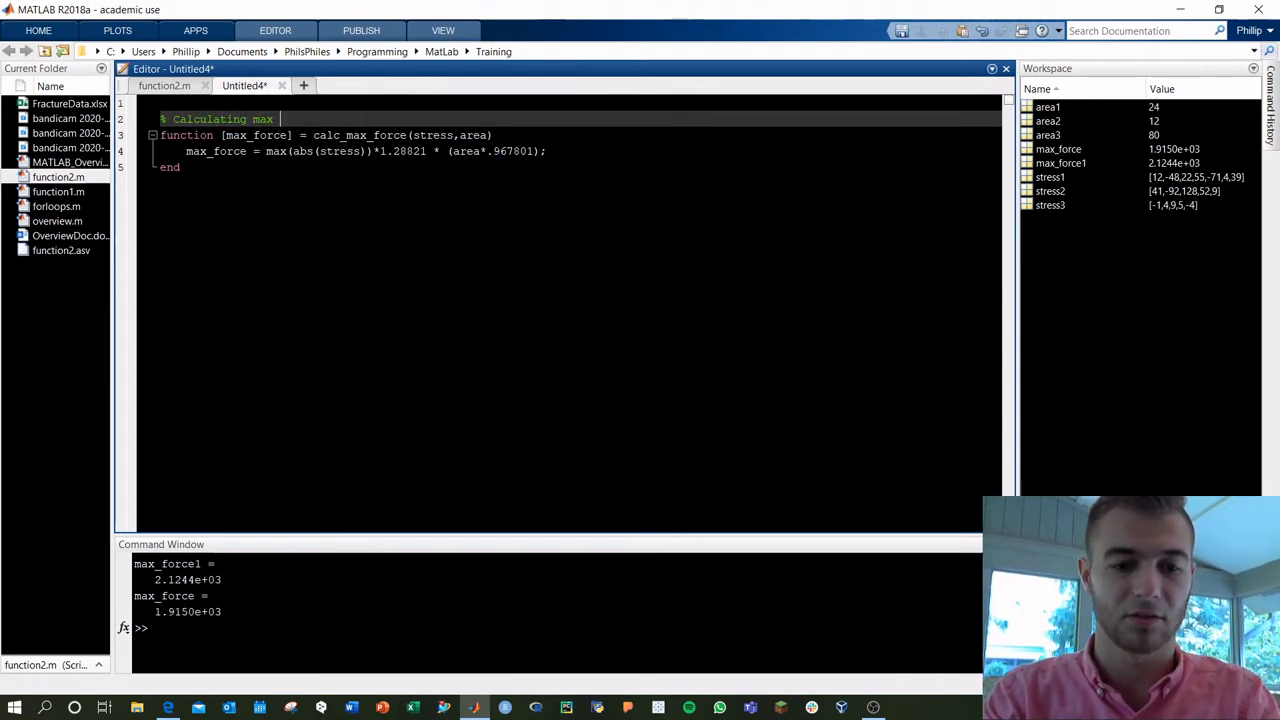
pyautogui.write('force using stress and area')
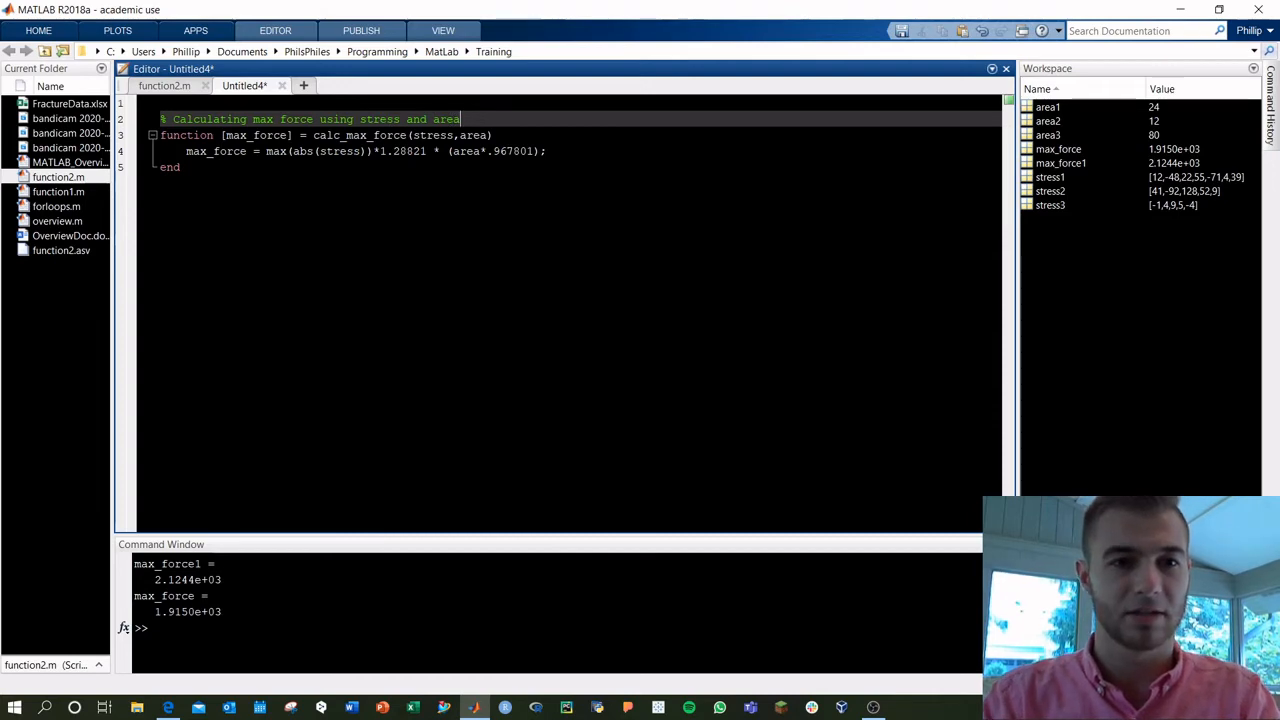
pyautogui.press('ctrl+s')
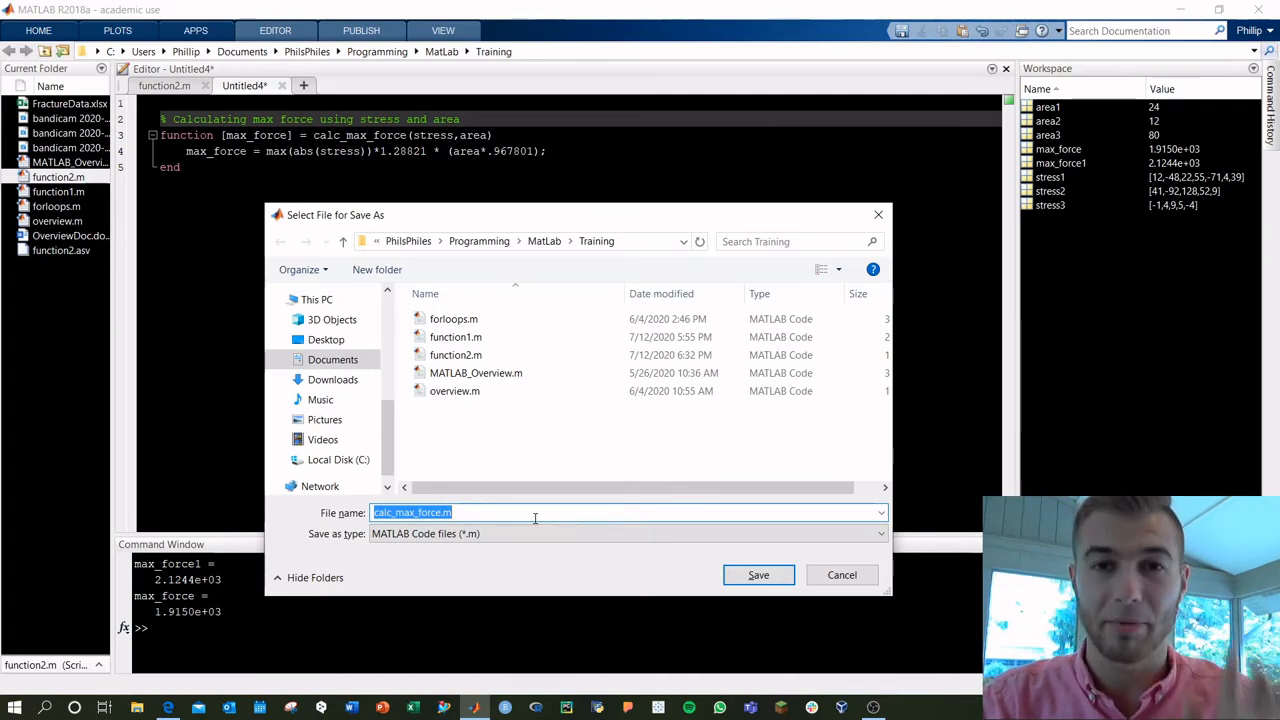
pyautogui.moveTo(681, 568)
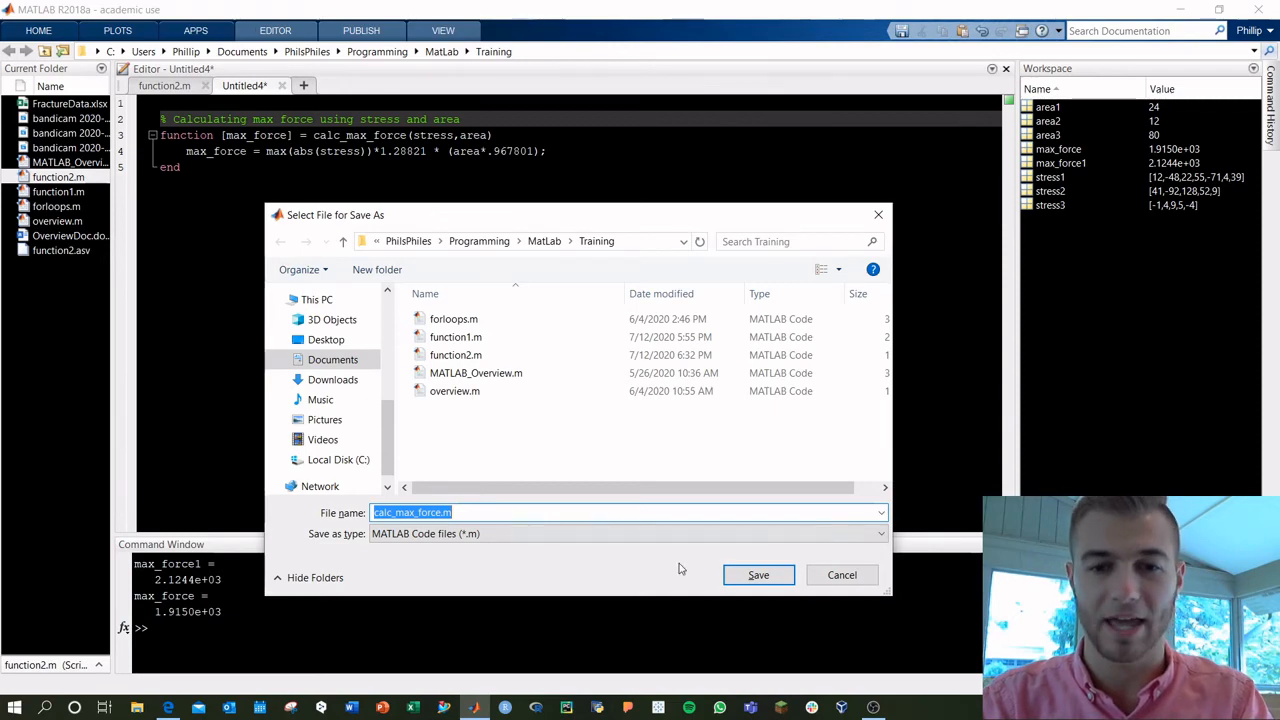
# Save the new file as calc_max_force.m in the Training folder and return to function2.m.
pyautogui.click(758, 575)
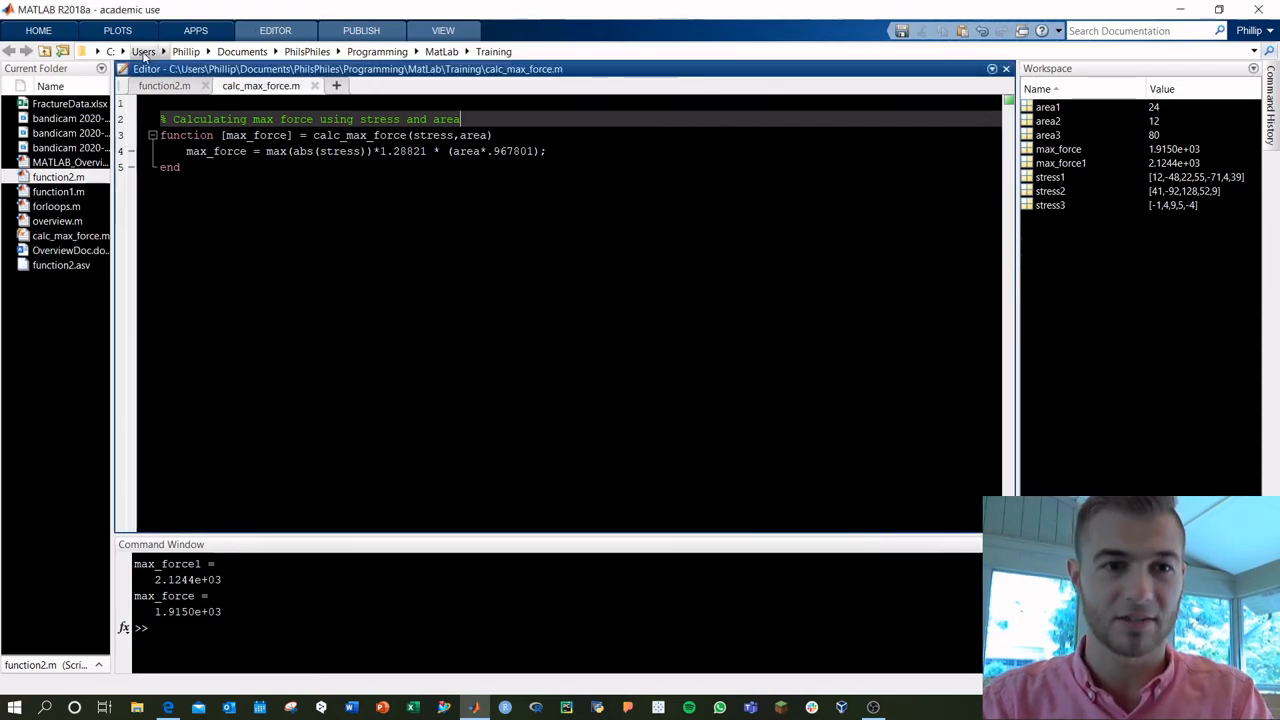
pyautogui.click(174, 87)
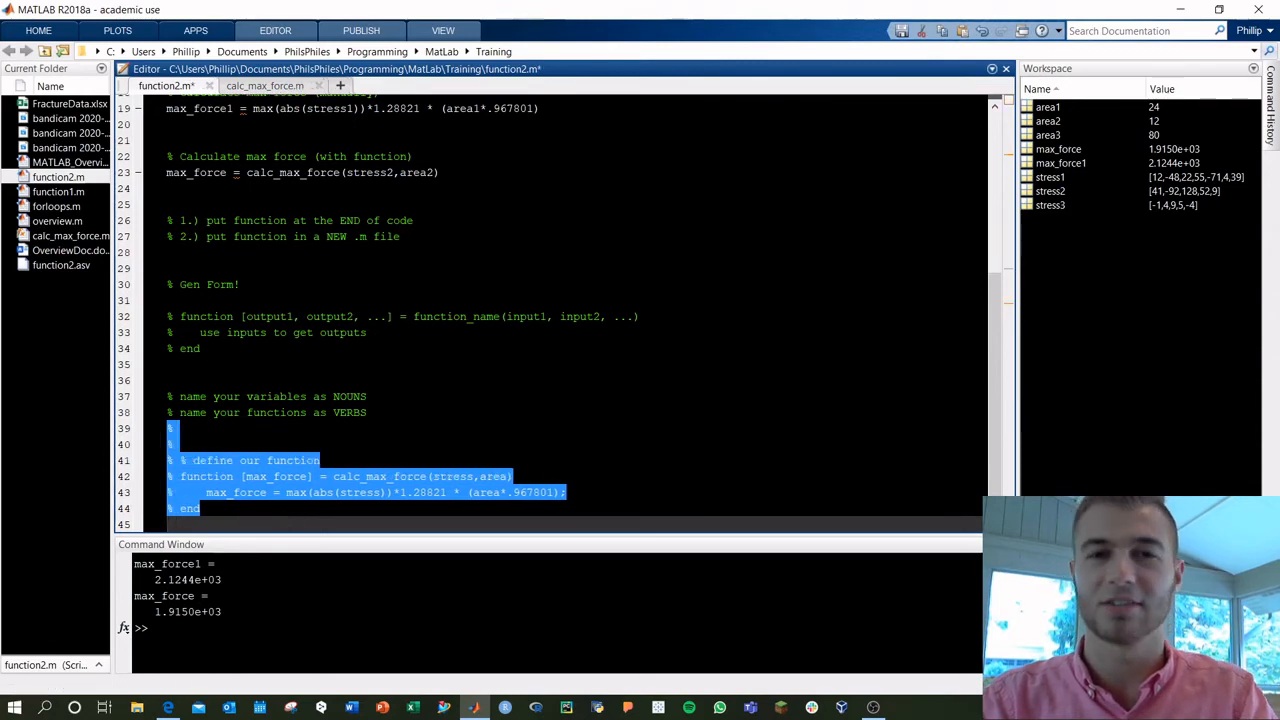
# Change the call to calc_max_force(stress3,area3), keeping the end-of-script definition uncommented.
pyautogui.click(435, 380)
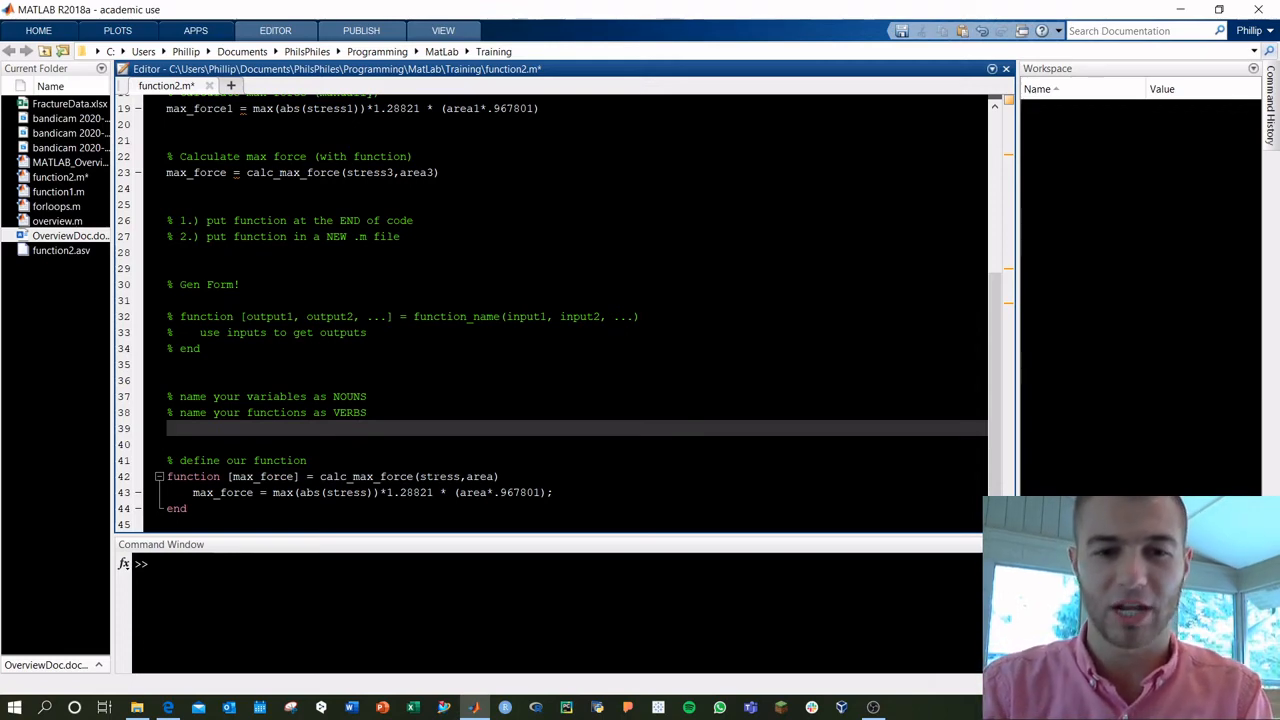
# Rename the inputs to x, y and the output to output1, then run on stress1, area1 (2.1244e+03).
pyautogui.doubleClick(440, 476)
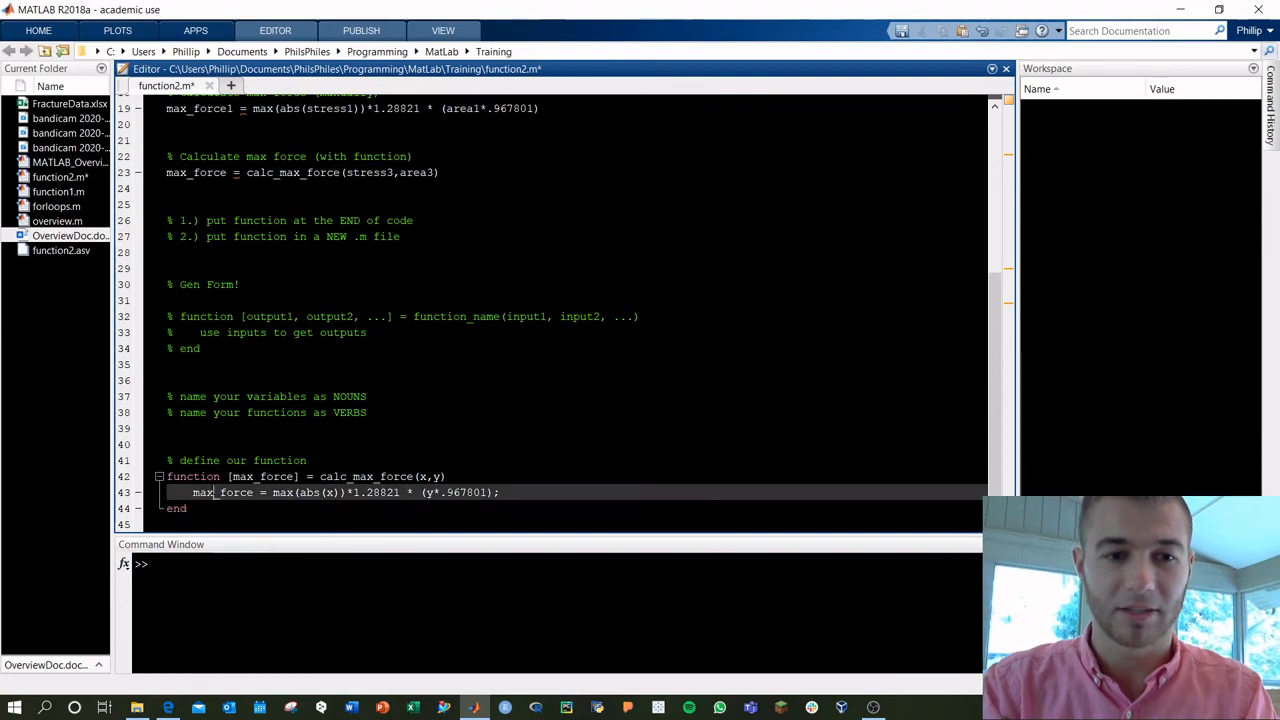
pyautogui.write('output1')
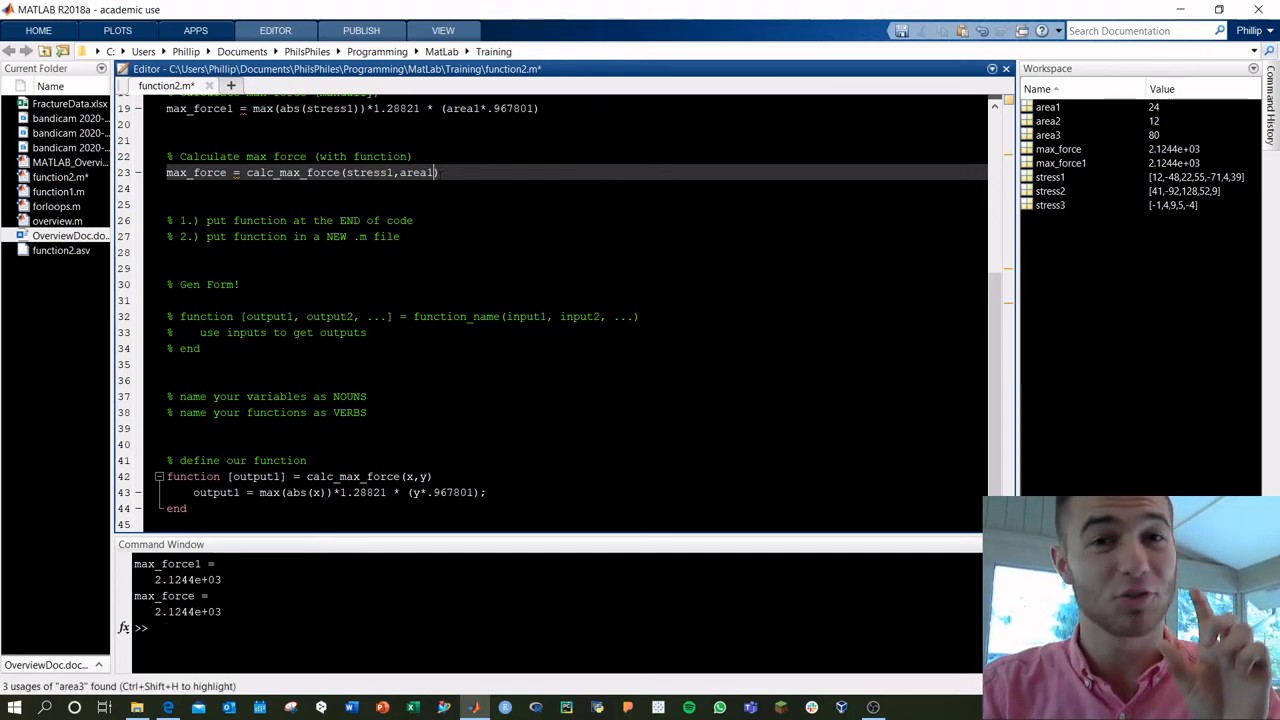
# Swap the call to calc_max_force(area1,stress1) and run, producing a seven-element max_force.
pyautogui.doubleClick(370, 172)
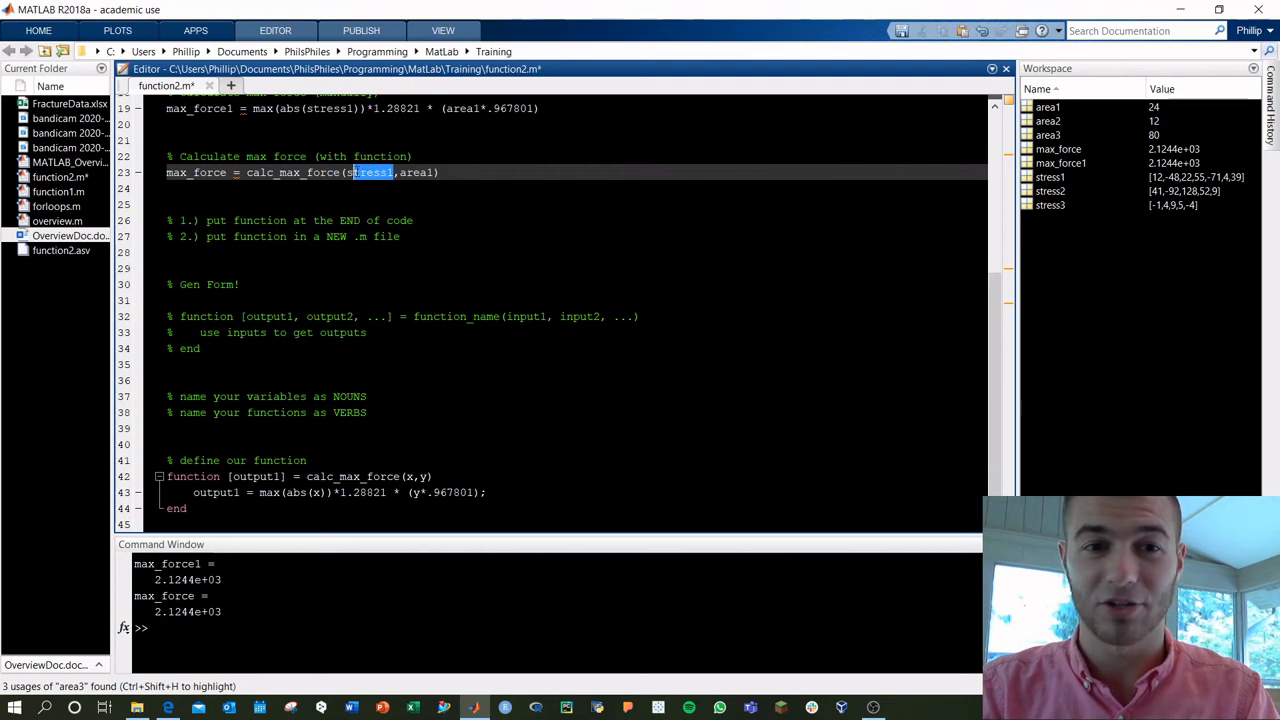
pyautogui.write('area')
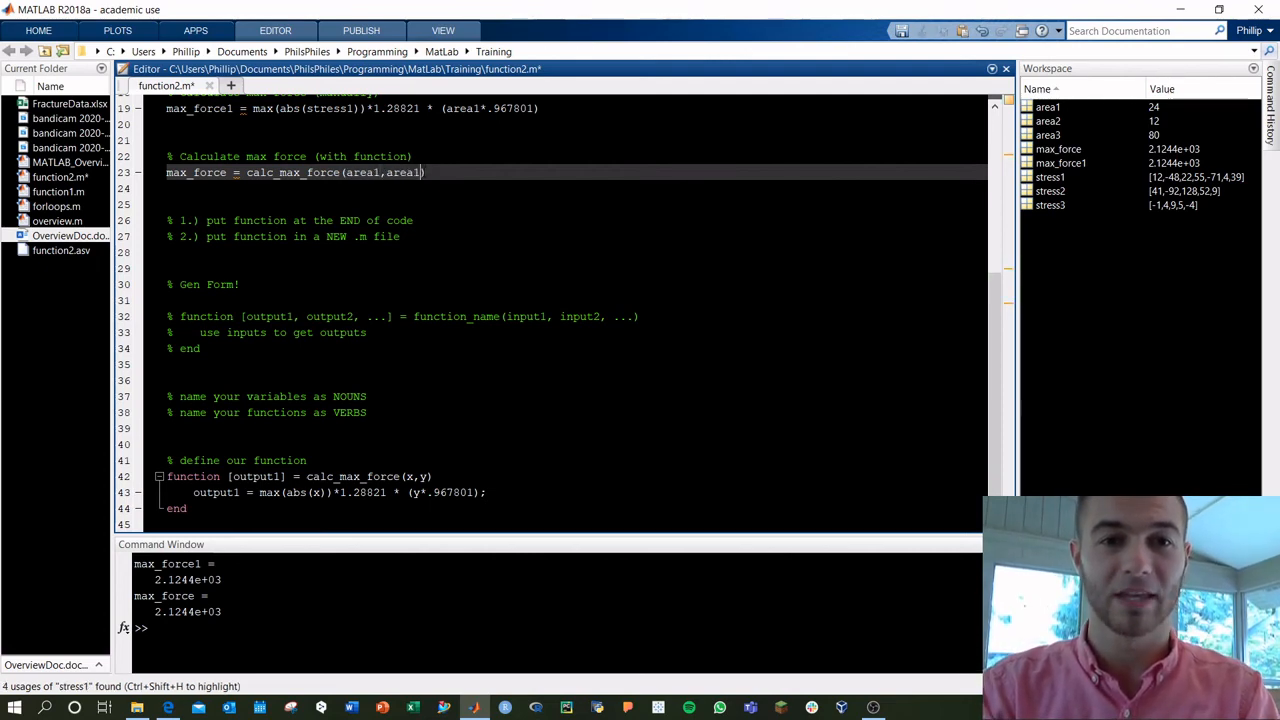
pyautogui.write('stress')
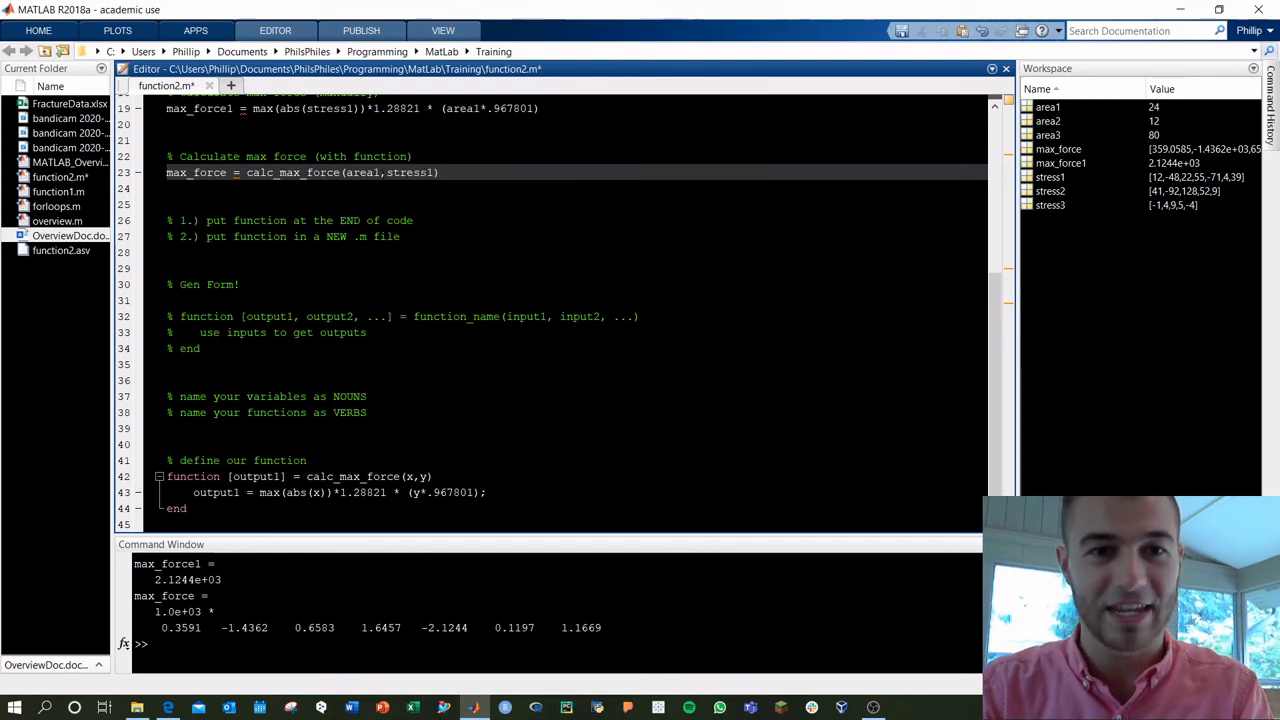
pyautogui.doubleClick(363, 172)
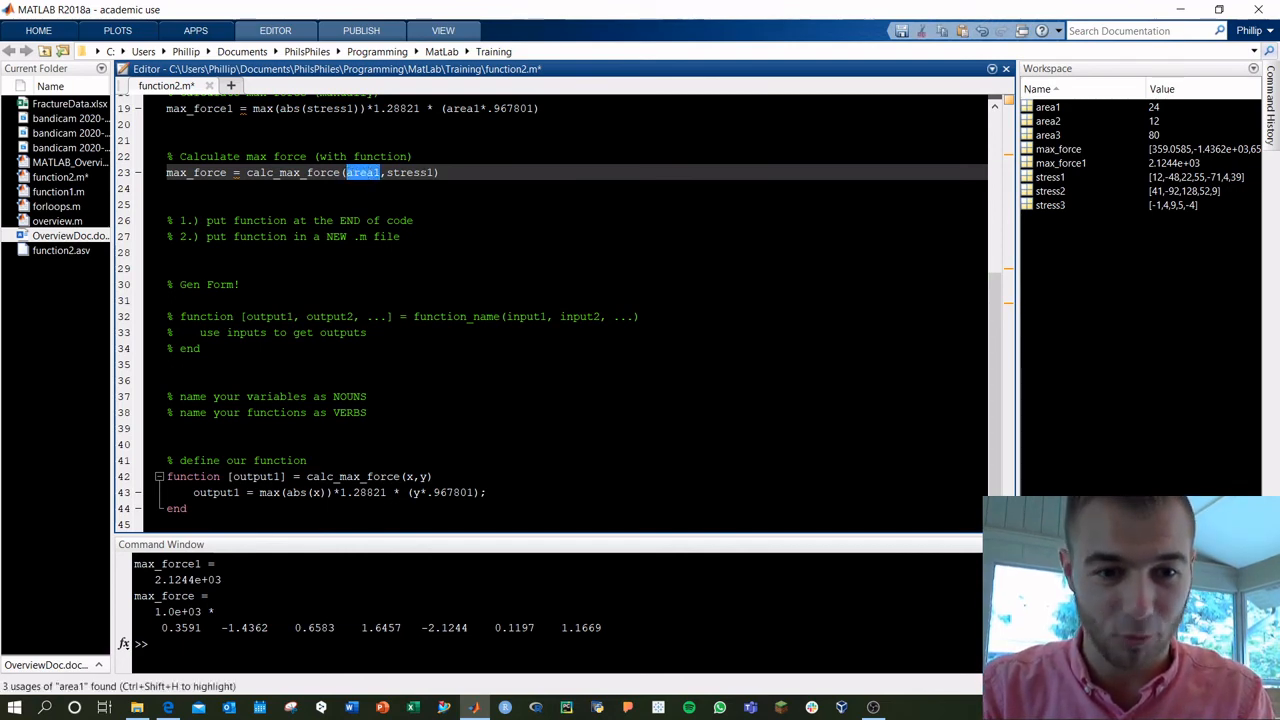